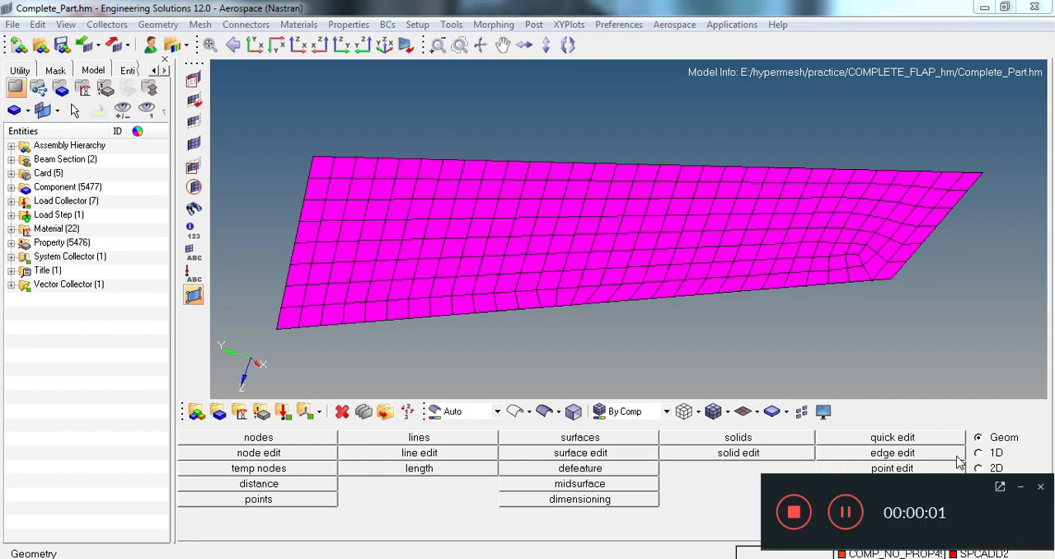
mouse_move(925, 406)
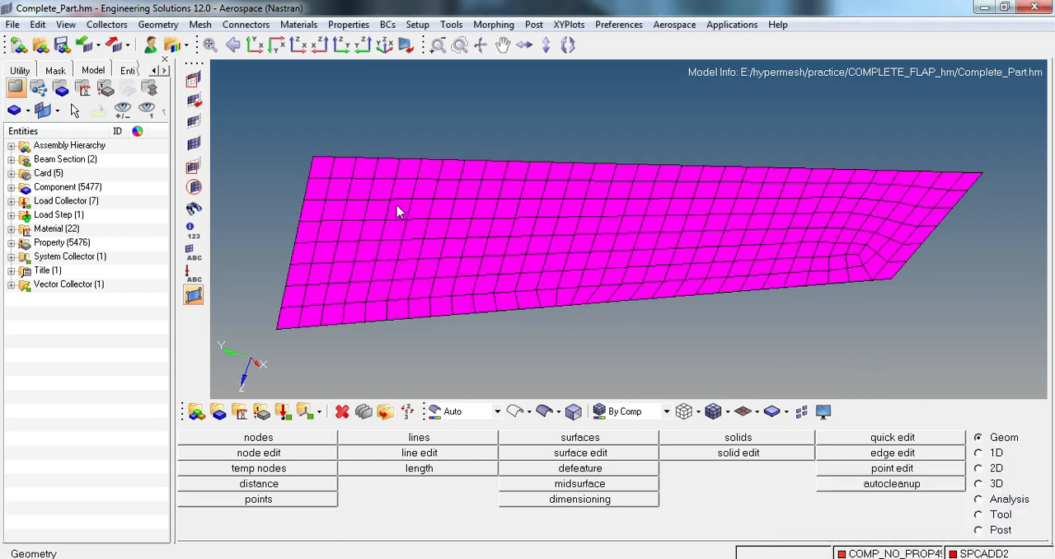
mouse_move(374, 209)
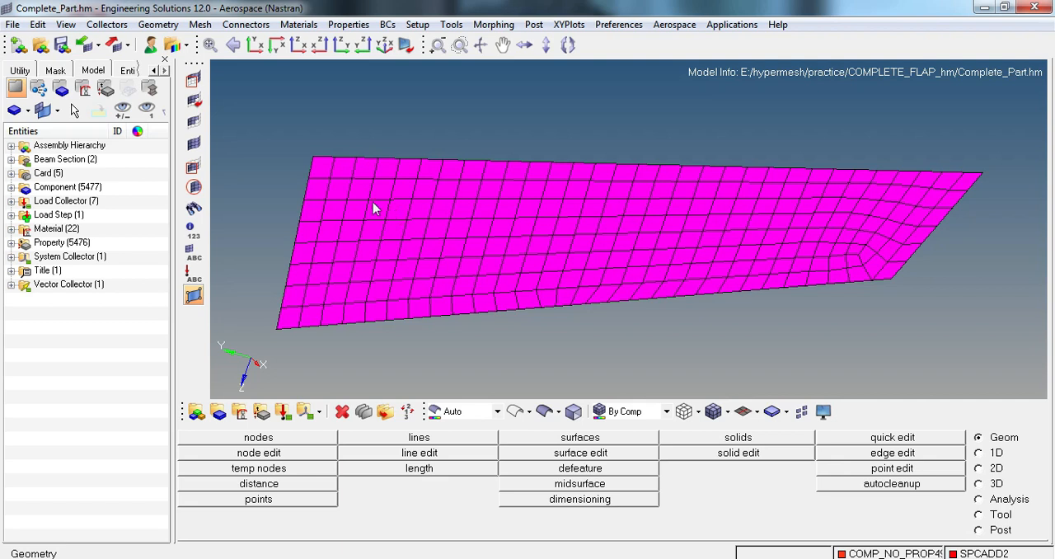
Renumber all 280 flap nodes starting at 1000 with increment 1
click(201, 23)
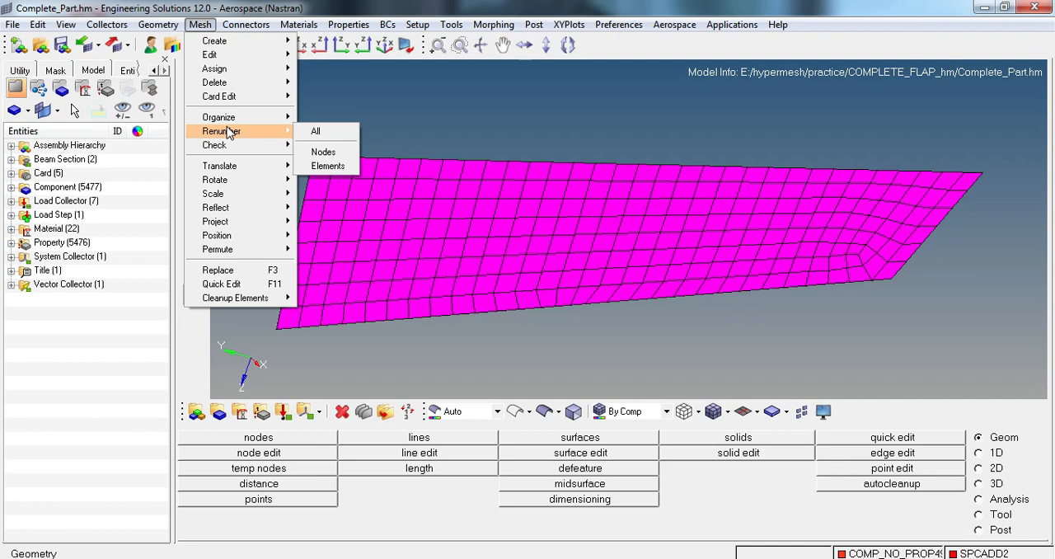
click(323, 152)
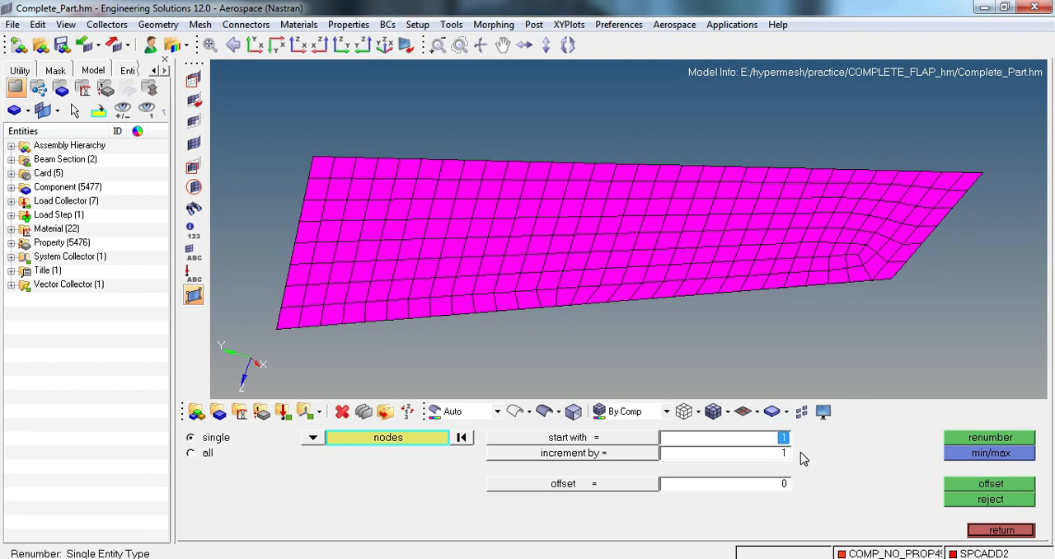
text(1000)
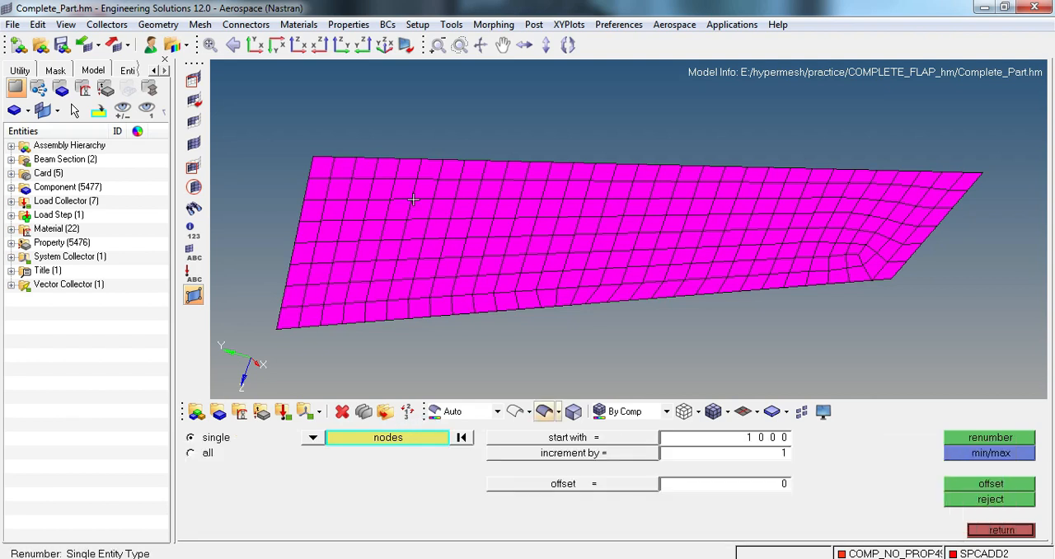
mouse_move(299, 165)
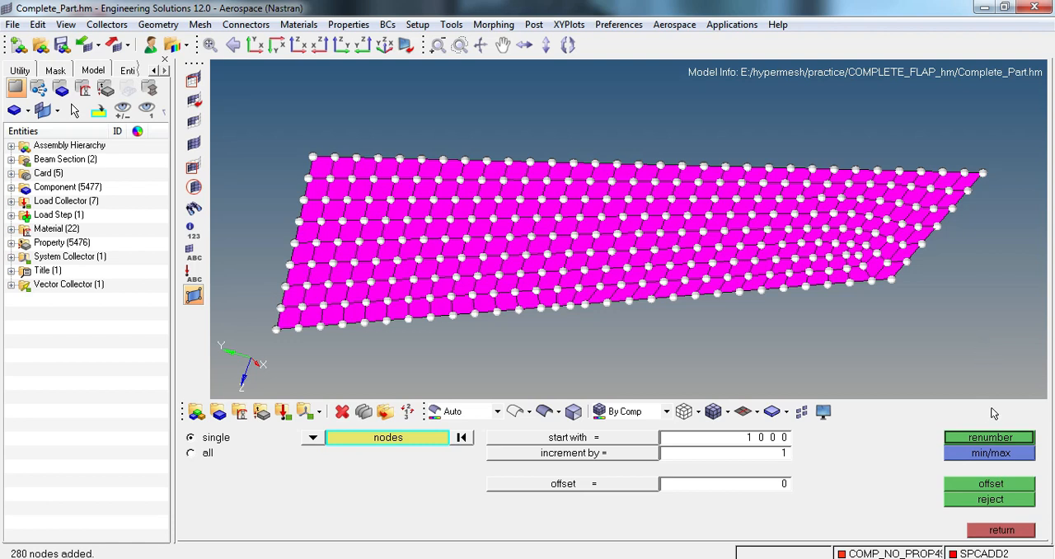
click(989, 437)
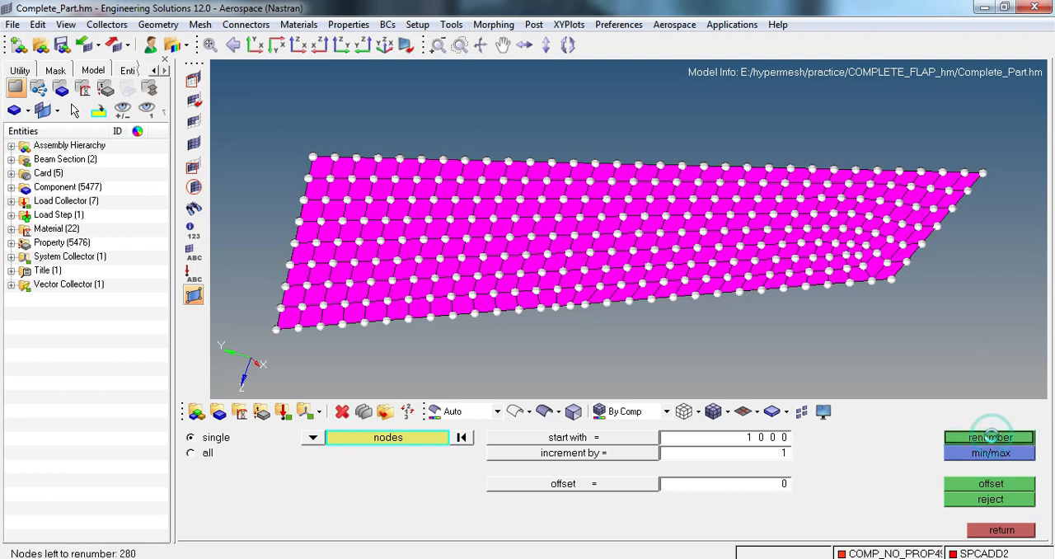
click(992, 437)
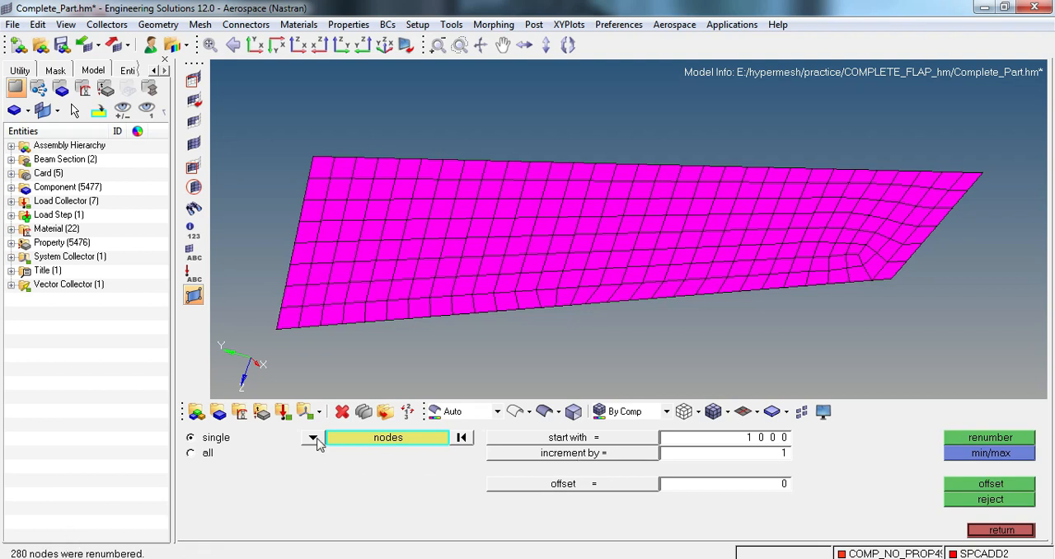
Switch the selector to elems and renumber all 242 elements starting at 10000
click(313, 437)
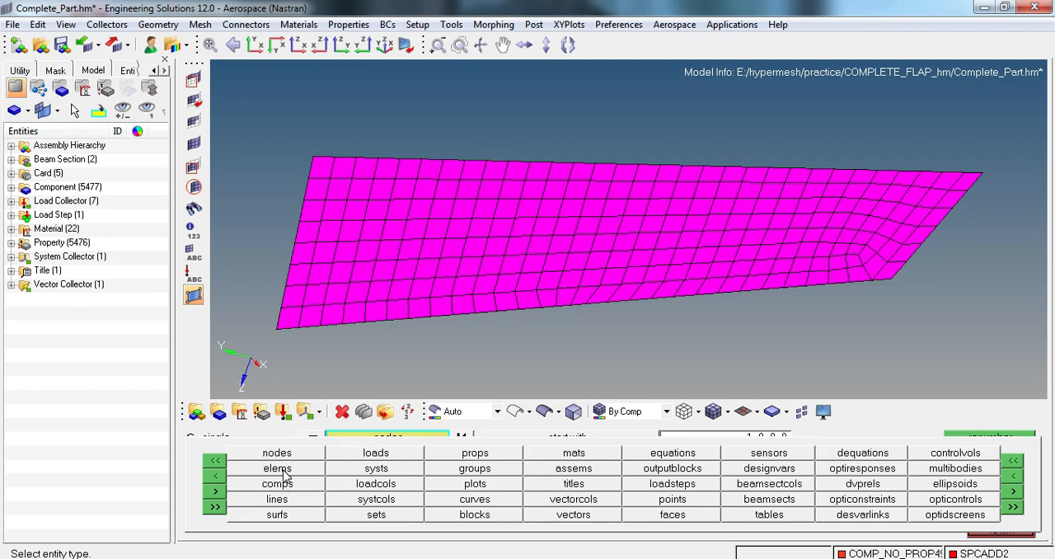
click(277, 467)
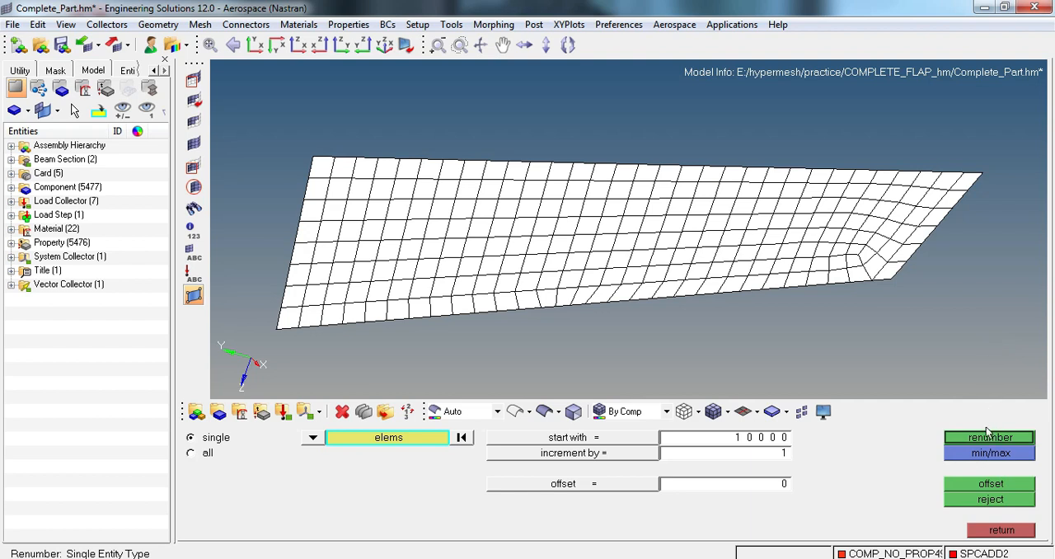
click(990, 437)
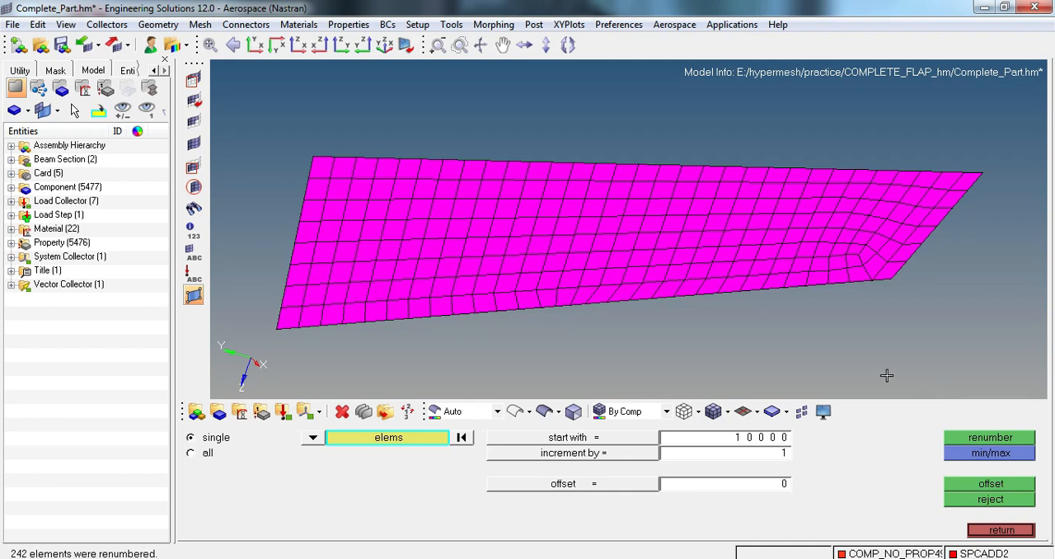
mouse_move(294, 188)
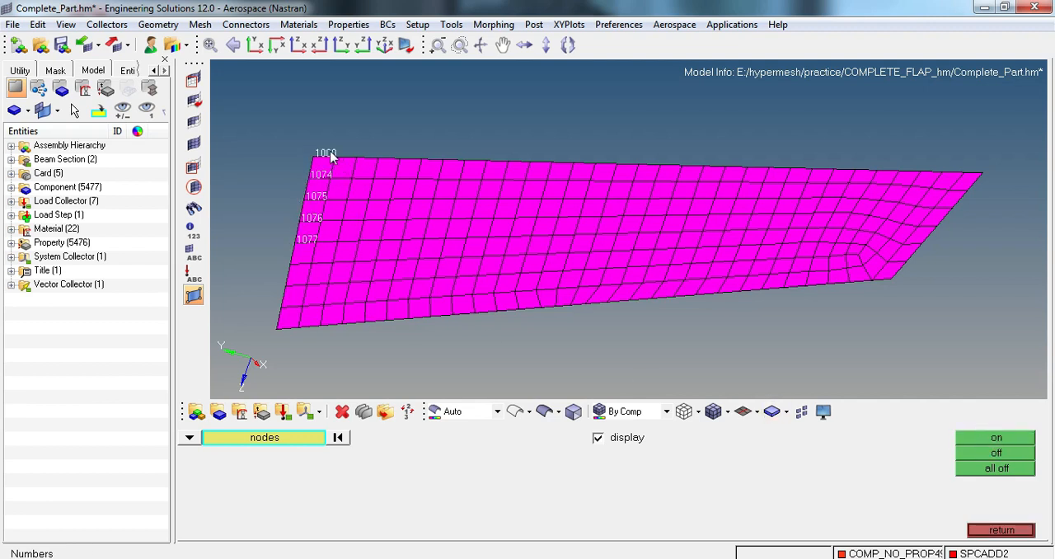
mouse_move(233, 516)
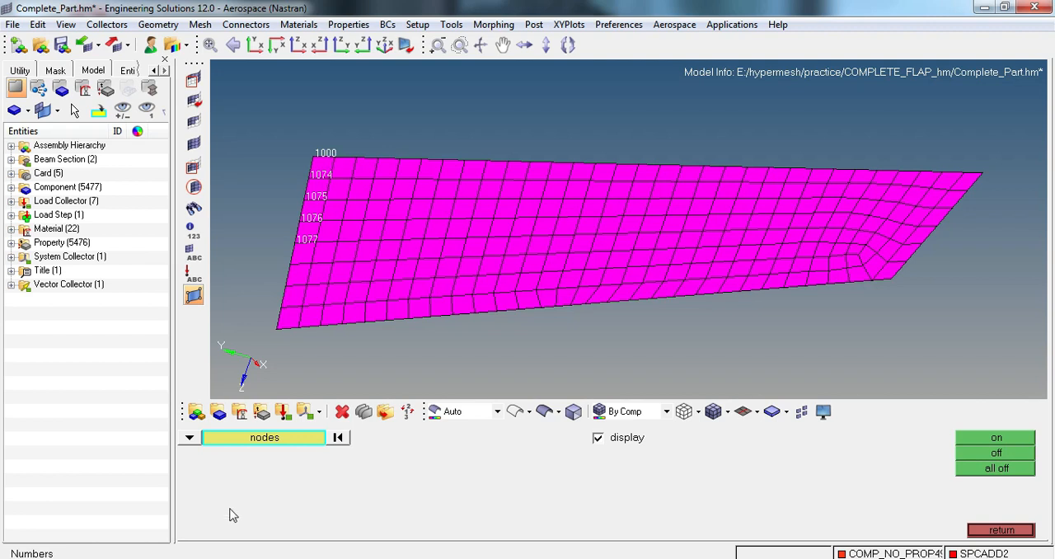
Display node ID labels 1000, 1074-1077 on the flap's left-edge nodes
click(189, 437)
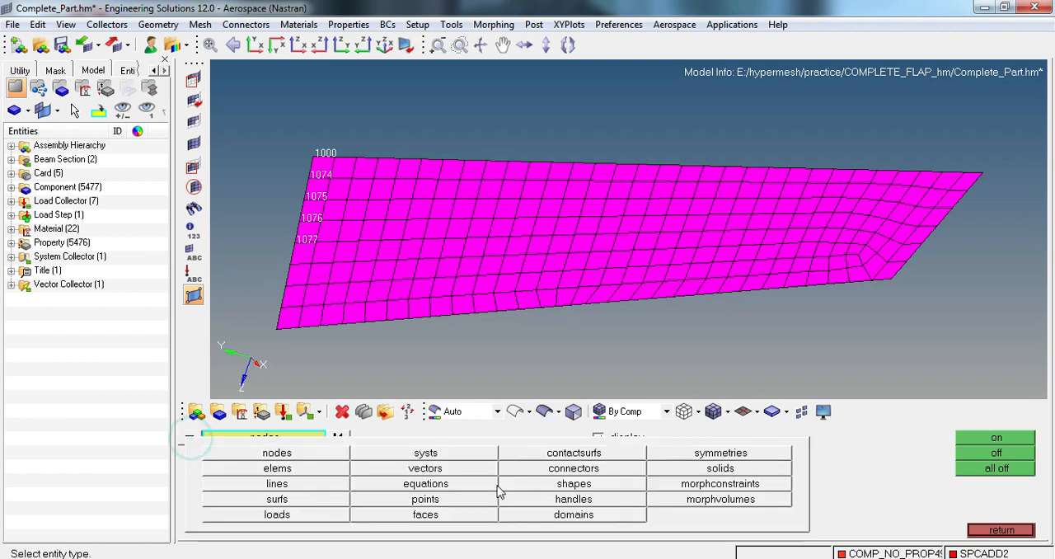
Display element ID labels 10050, 10053, 10114 and 10147 on four picked elements
click(277, 469)
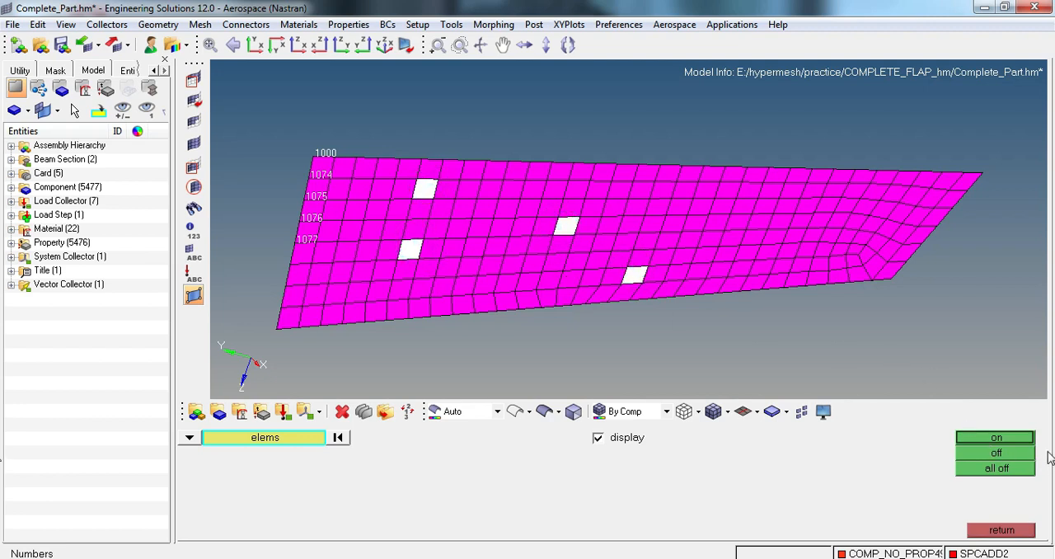
click(998, 437)
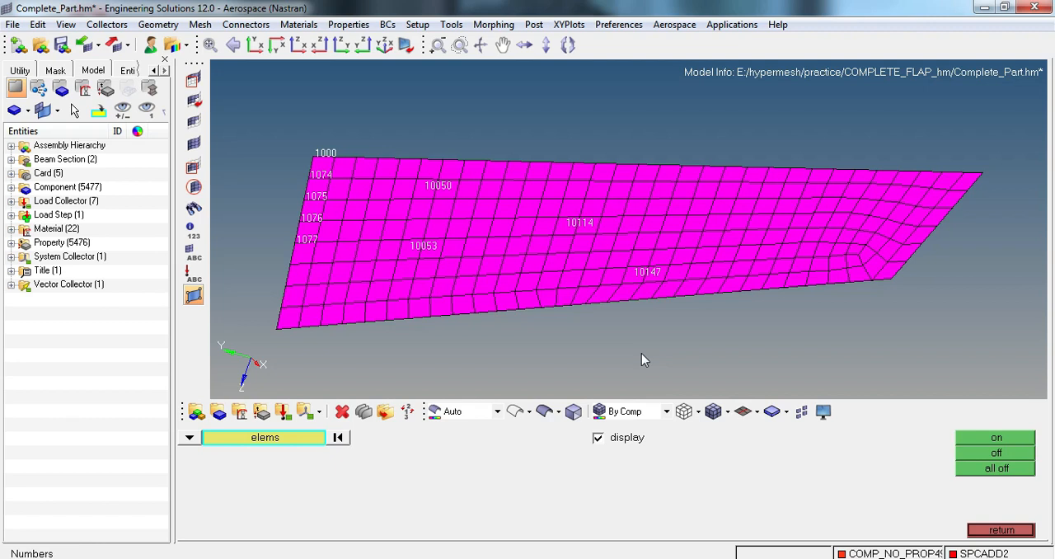
mouse_move(642, 358)
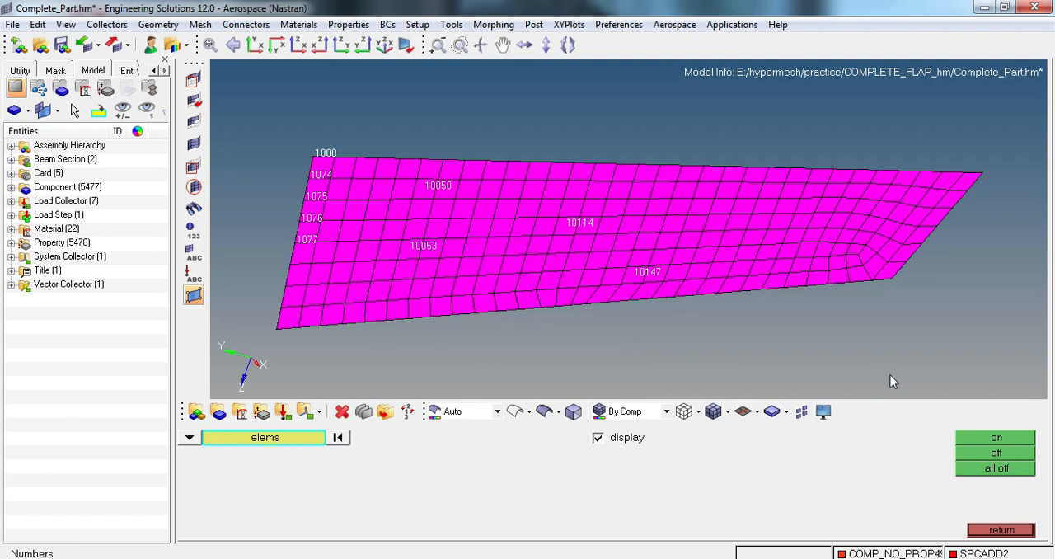
mouse_move(1001, 482)
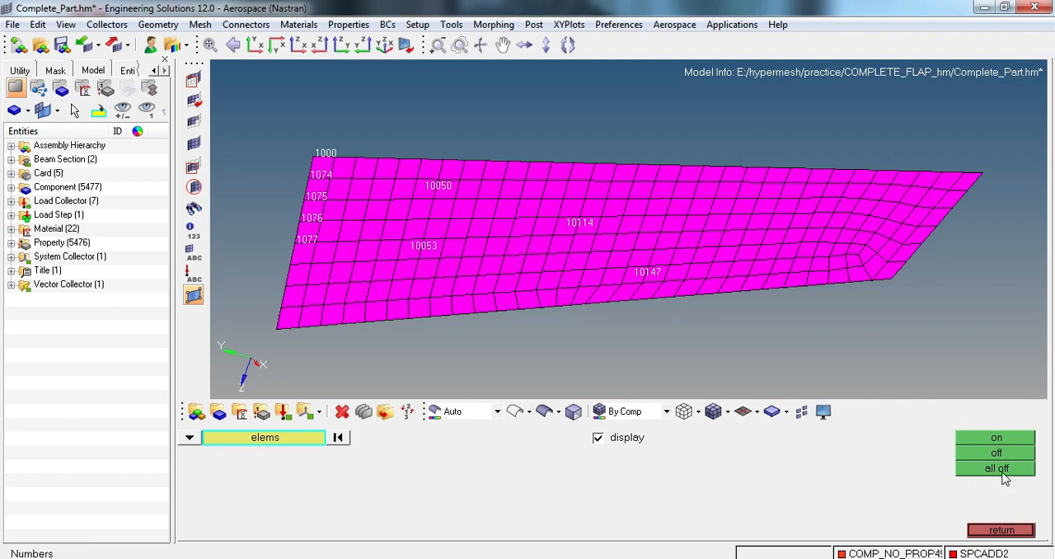